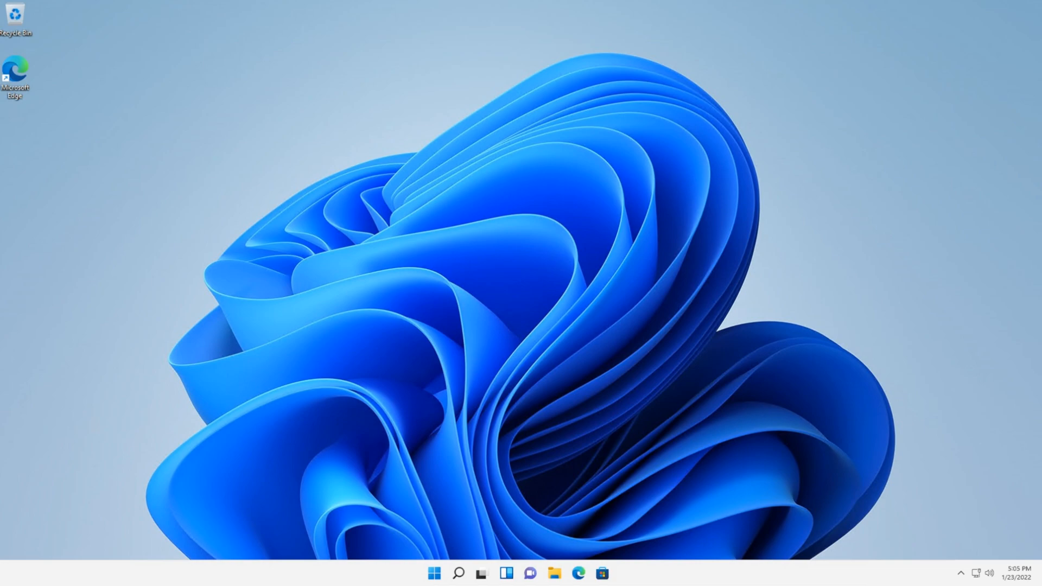
Search Windows for 'registry Editor' and launch Registry Editor.
right_click(398, 266)
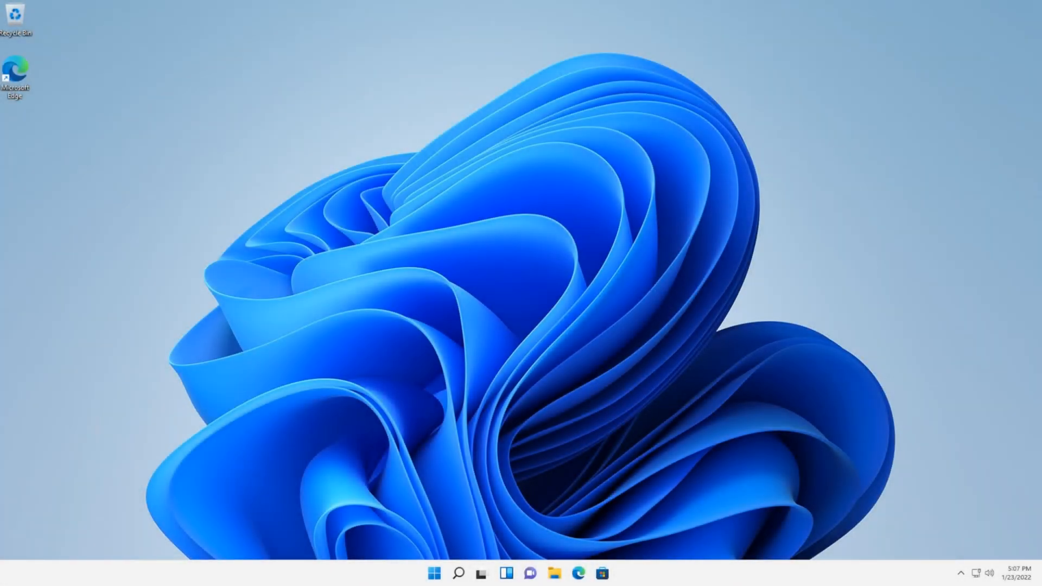
left_click(458, 573)
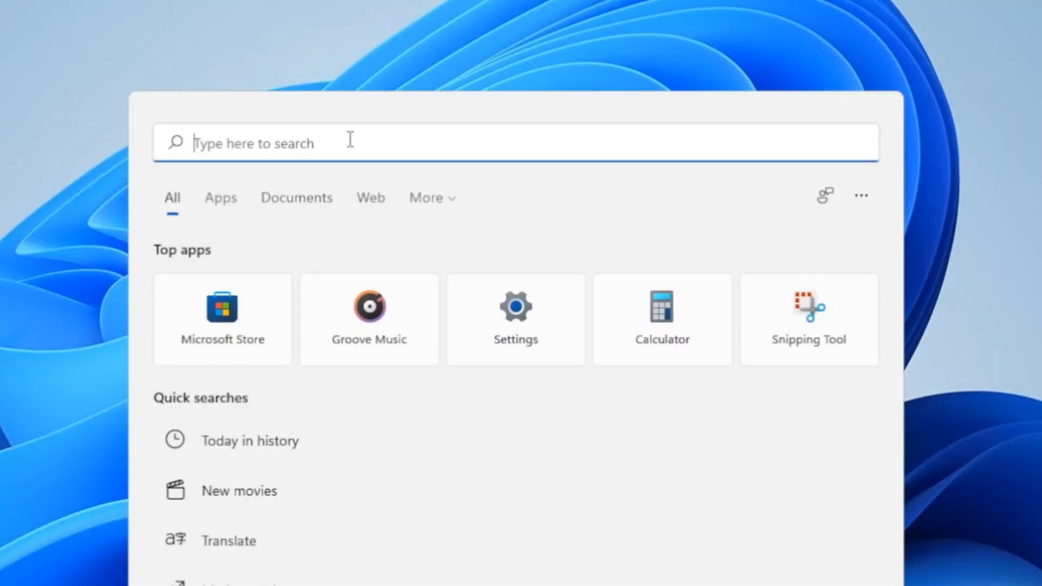
type("registry Editor")
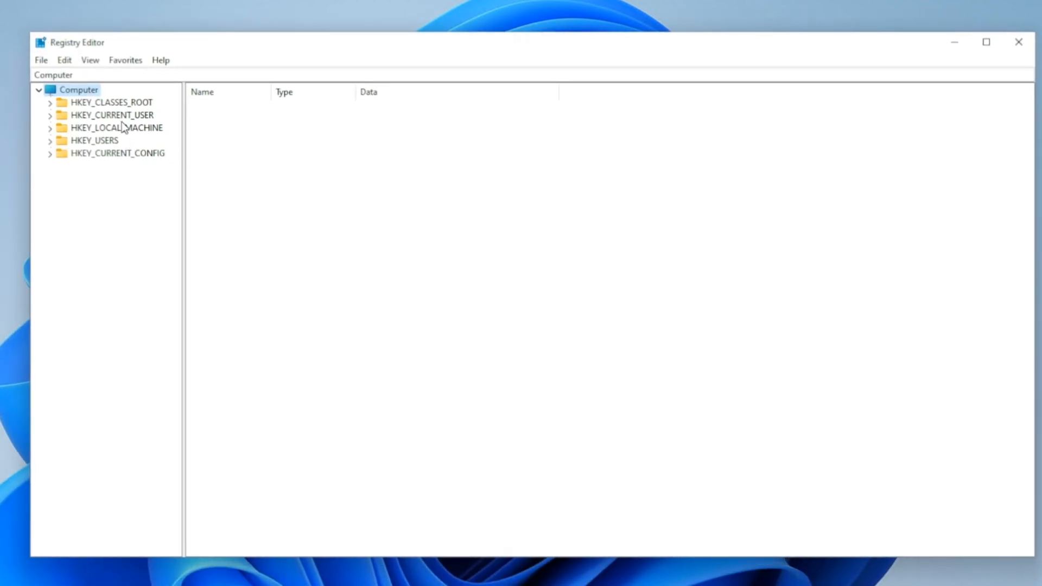
Expand the HKEY_CURRENT_USER hive and browse its Console and Volatile Environment keys.
left_click(112, 115)
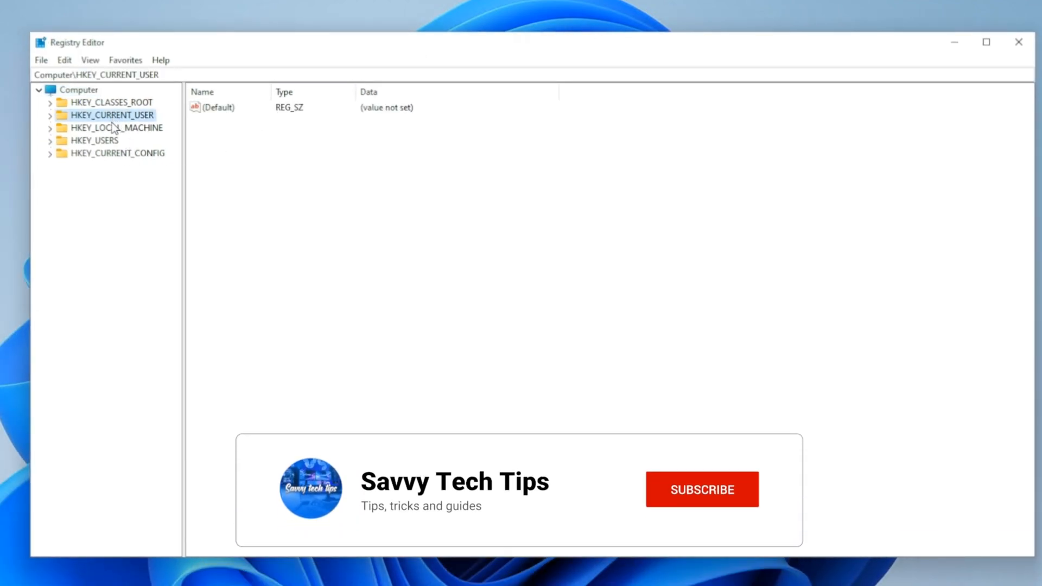
left_click(701, 489)
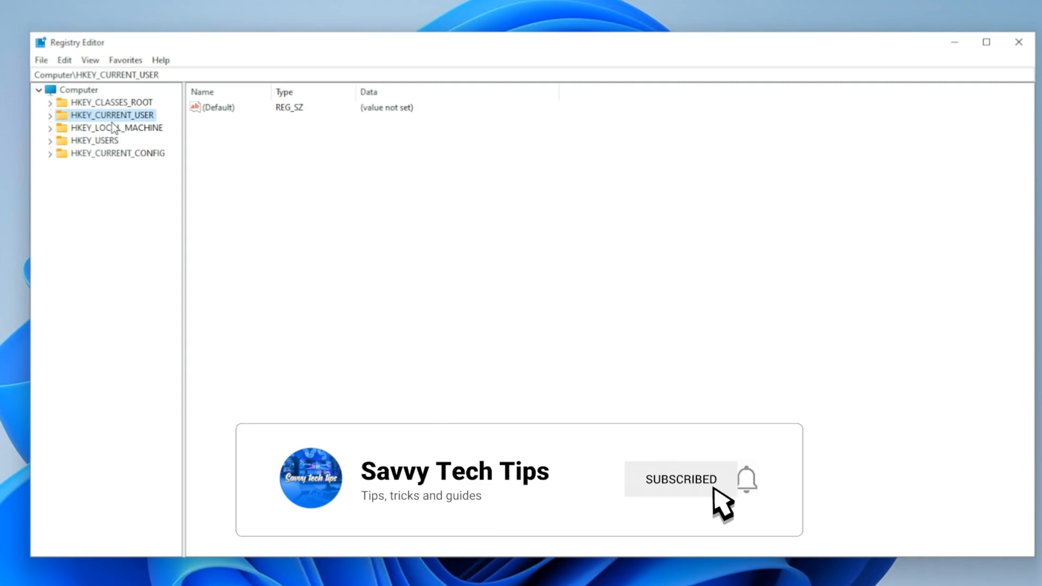
left_click(50, 114)
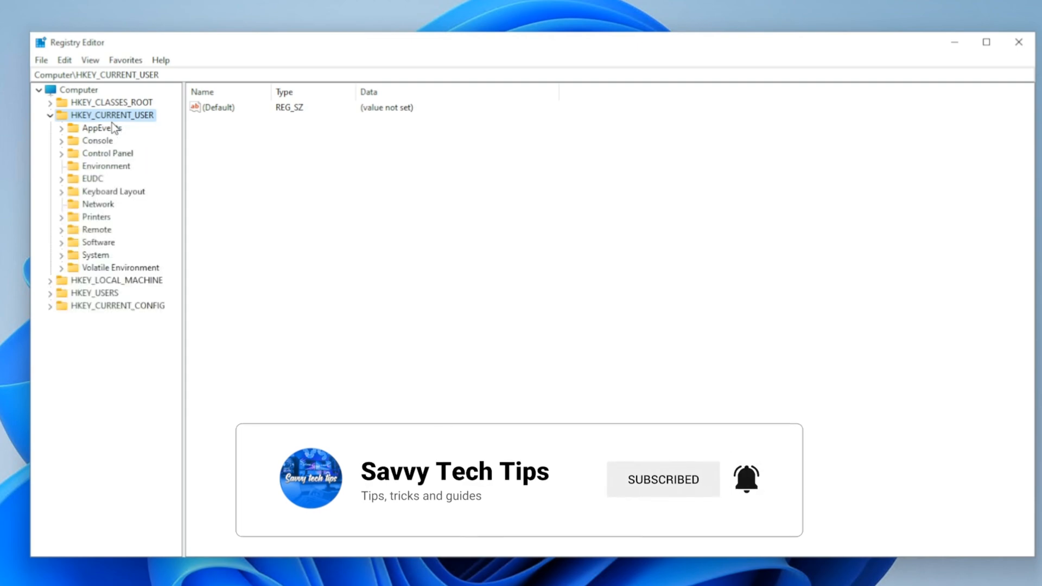
left_click(99, 140)
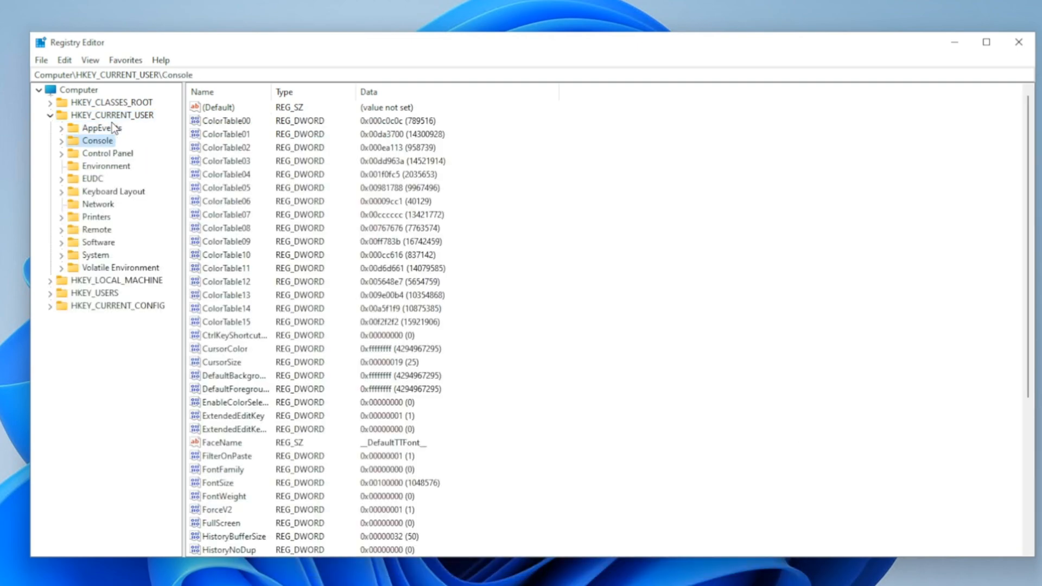
left_click(120, 267)
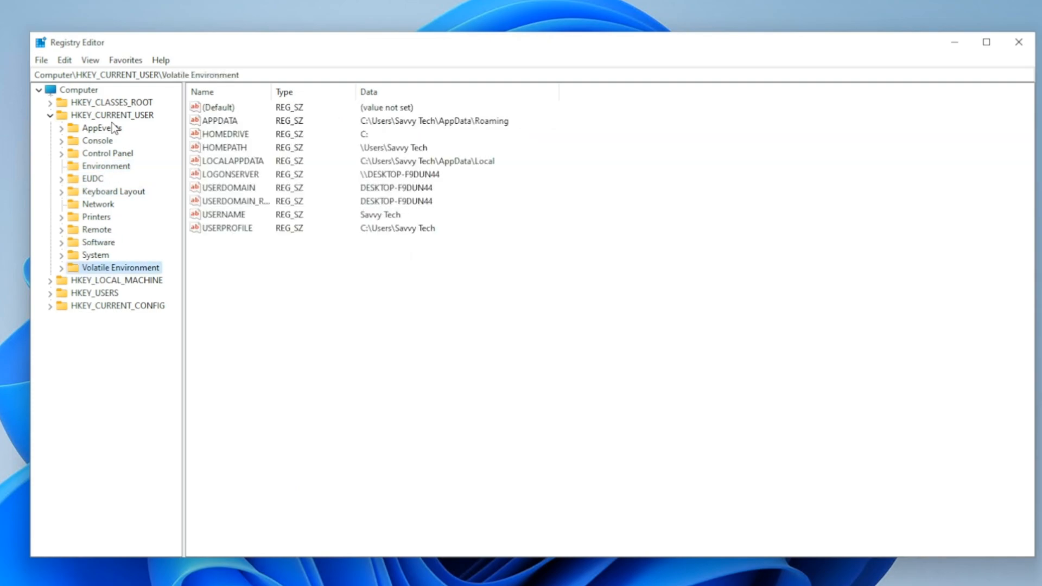
Navigate Software > Classes > CLSID and begin a new key under CLSID.
left_click(97, 242)
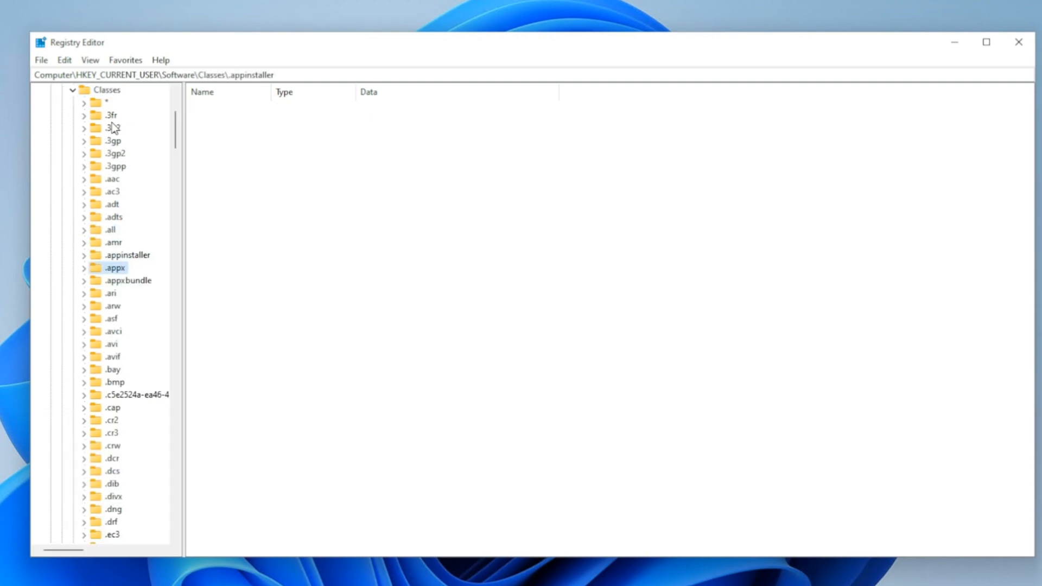
left_click(112, 534)
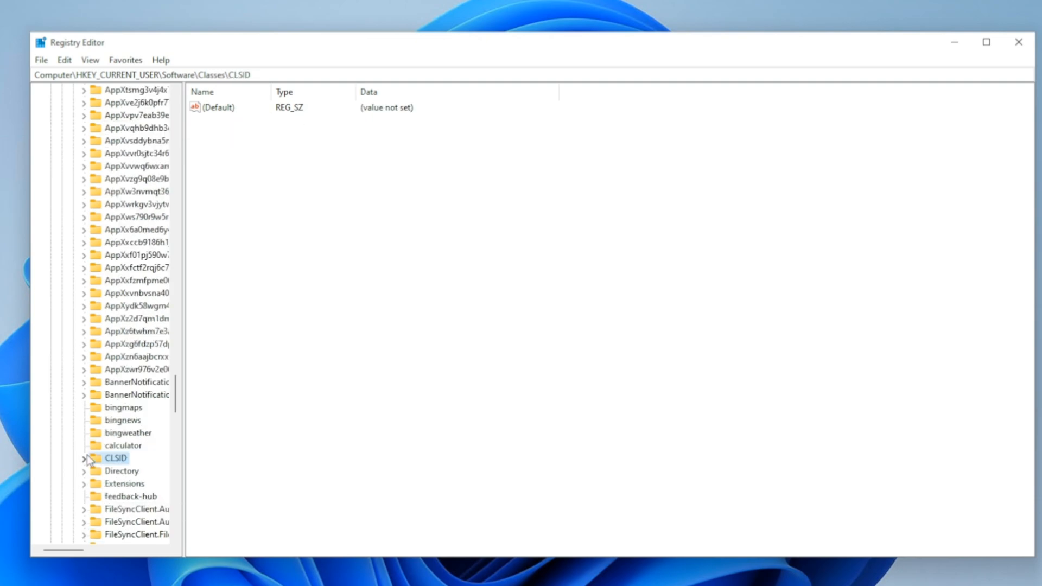
right_click(115, 458)
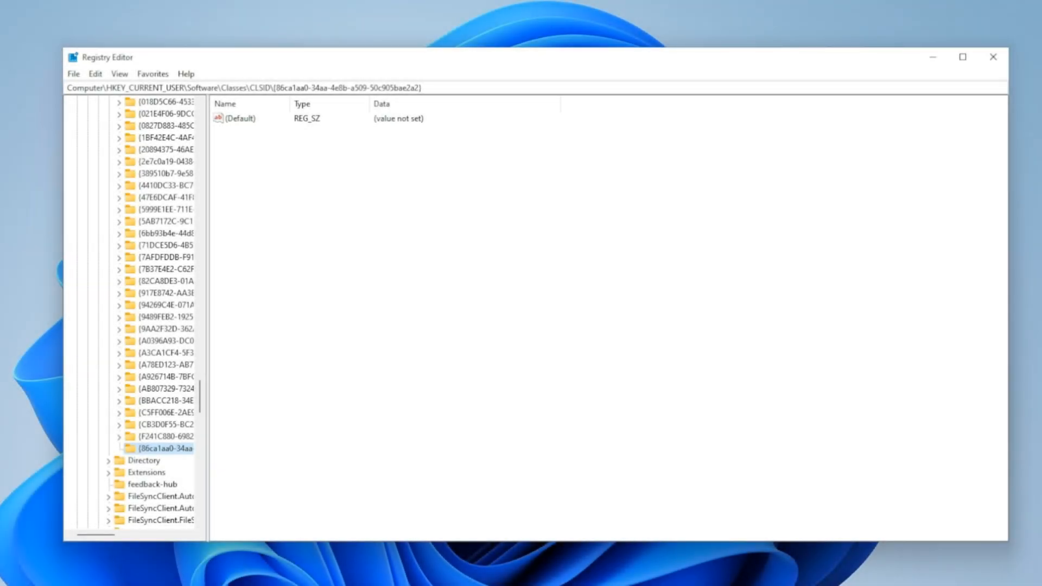
Add an InprocServer32 subkey under the new CLSID key, leaving (Default) with empty data.
right_click(156, 447)
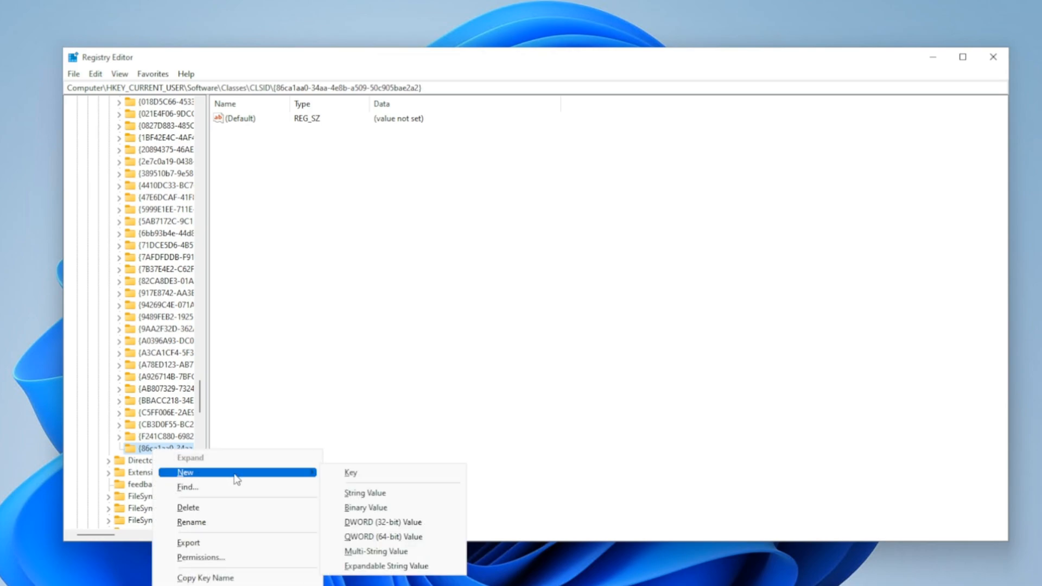
left_click(351, 472)
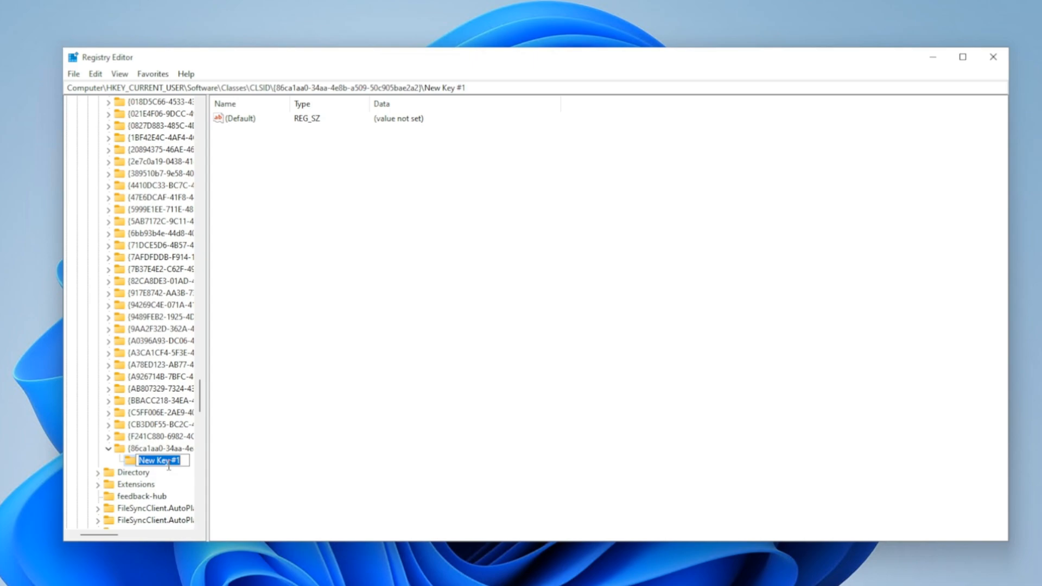
type("InprocServer32")
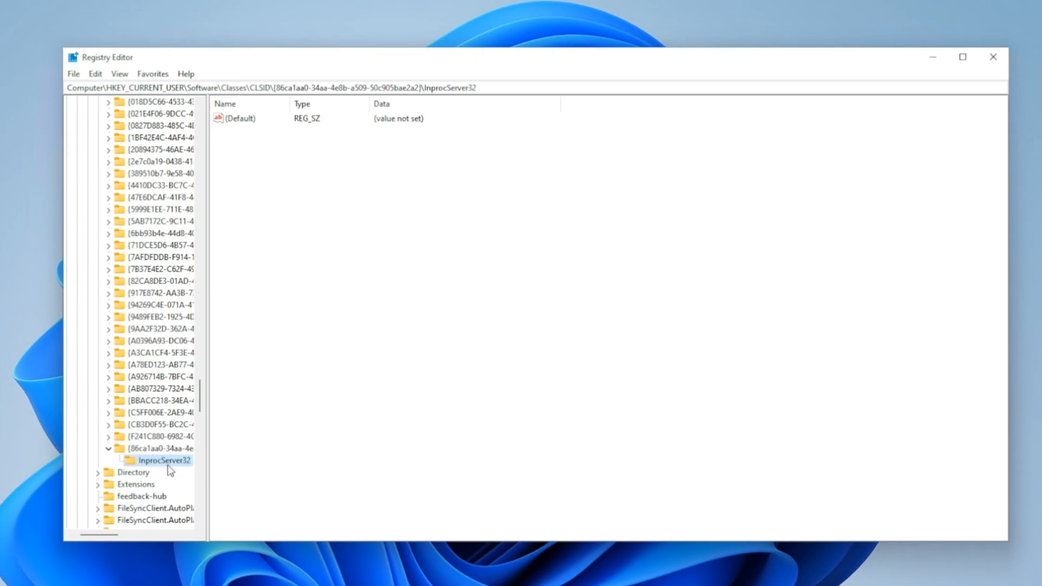
mouse_move(170, 468)
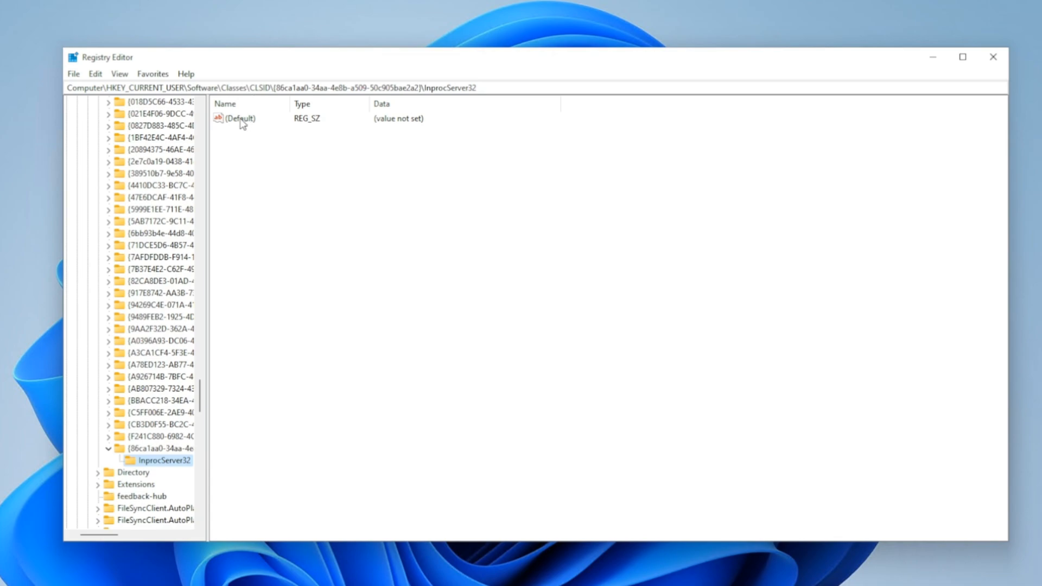
left_click(241, 118)
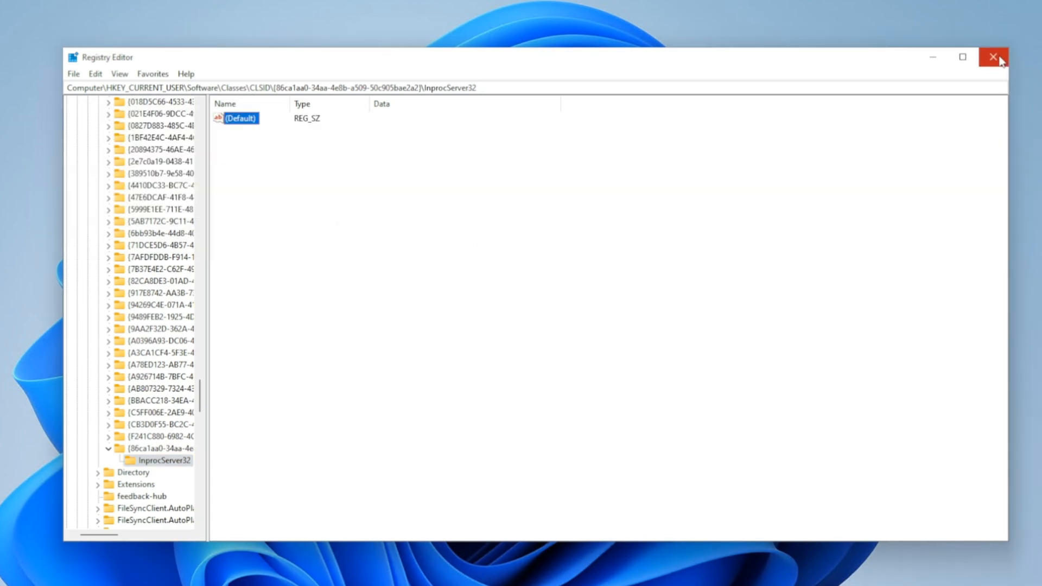
Close Registry Editor and show the Edge shortcut's classic right-click menu with Send to expanded.
left_click(994, 58)
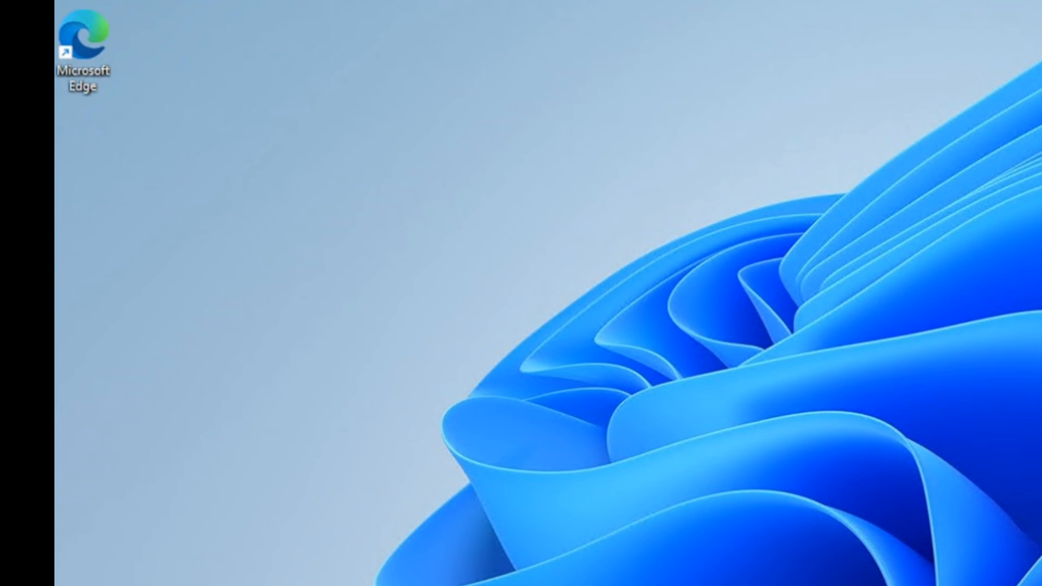
right_click(604, 363)
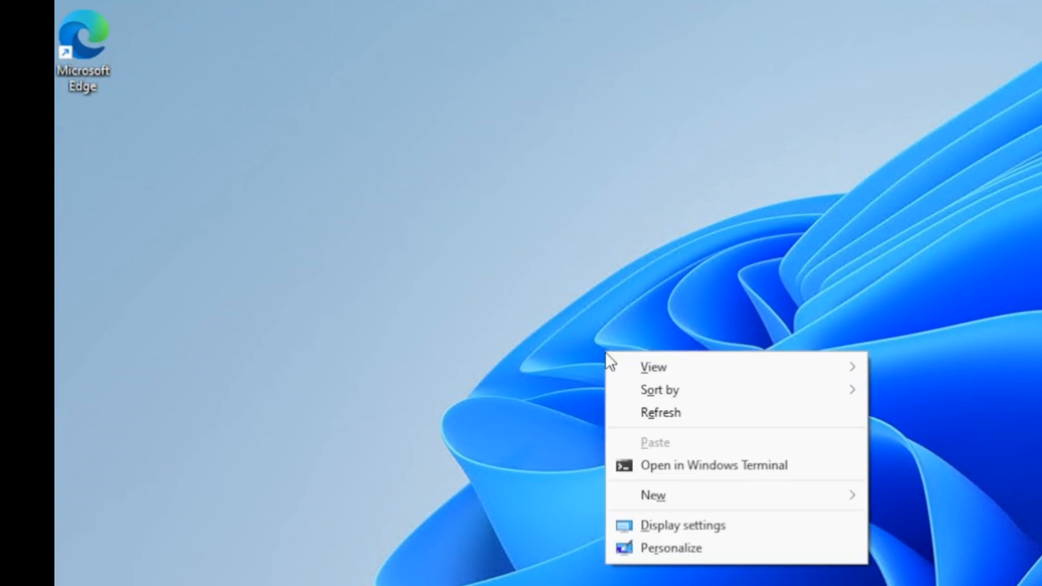
mouse_move(74, 7)
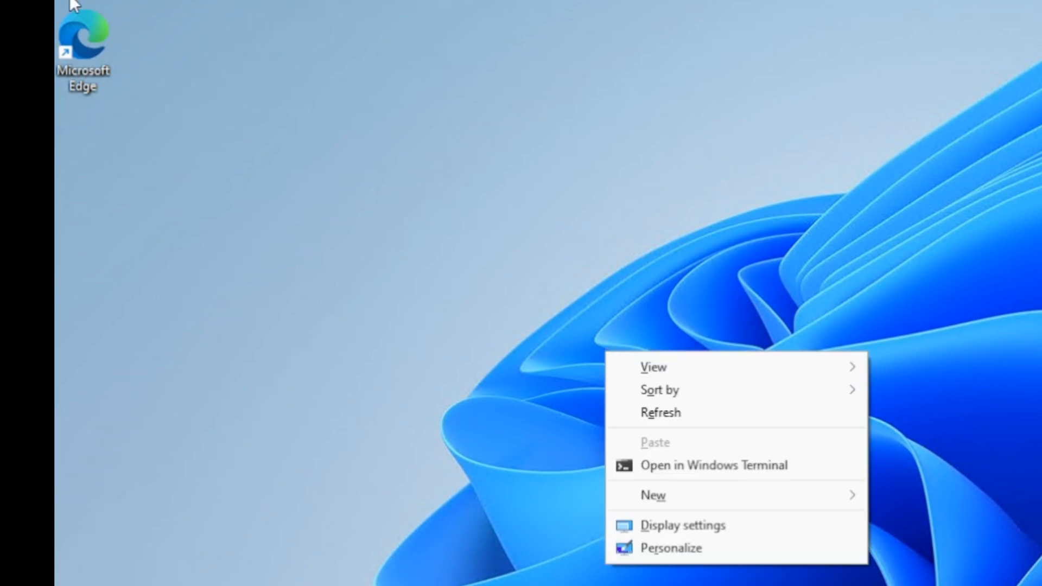
right_click(80, 50)
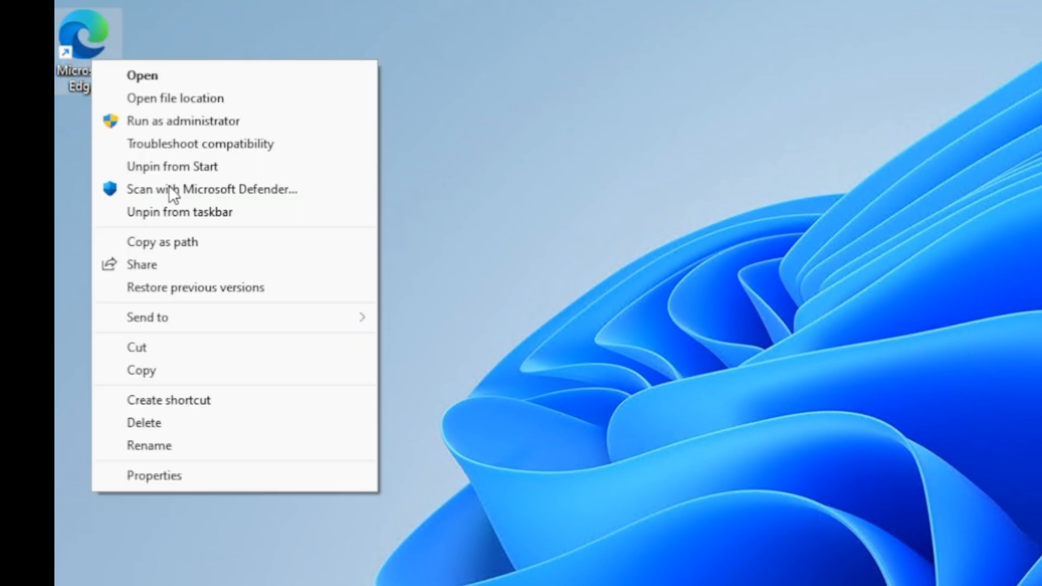
left_click(146, 317)
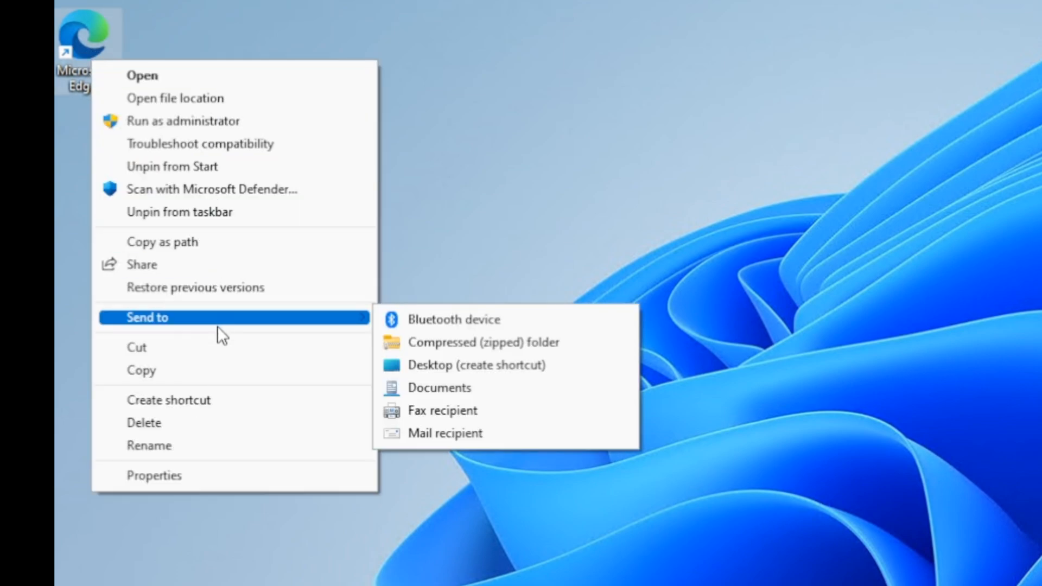